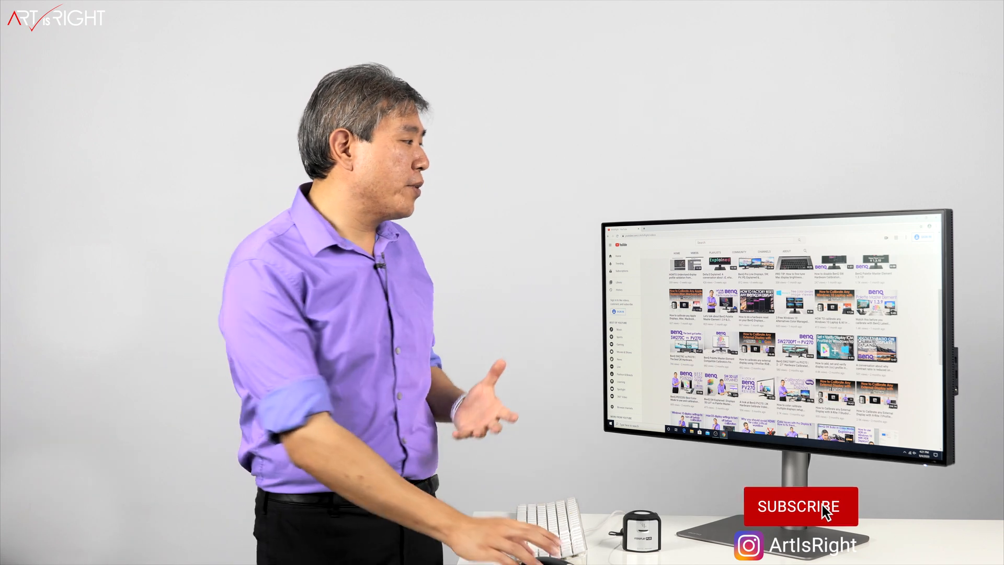
Open Display settings from the desktop and scroll down to Advanced display settings
click(799, 506)
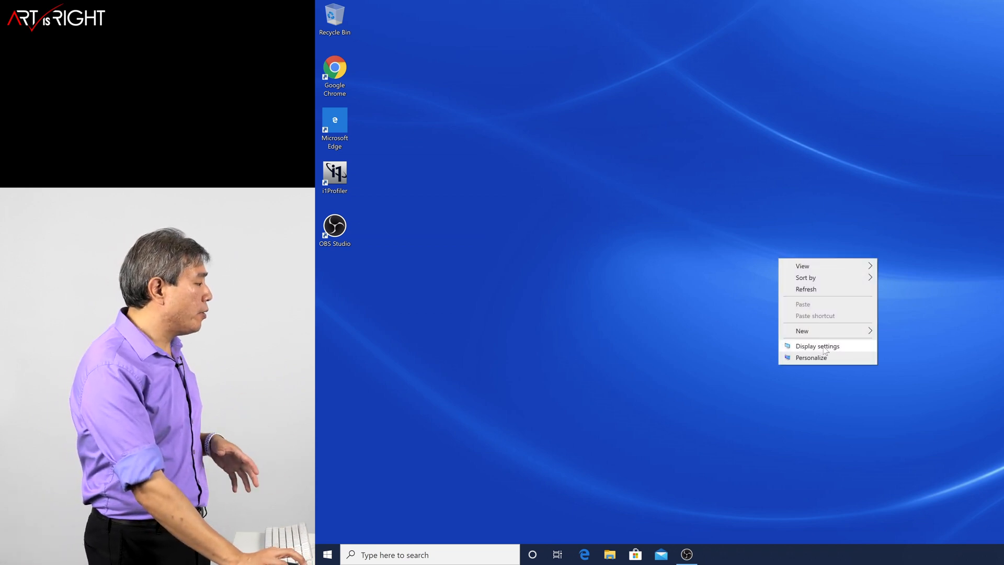
click(817, 346)
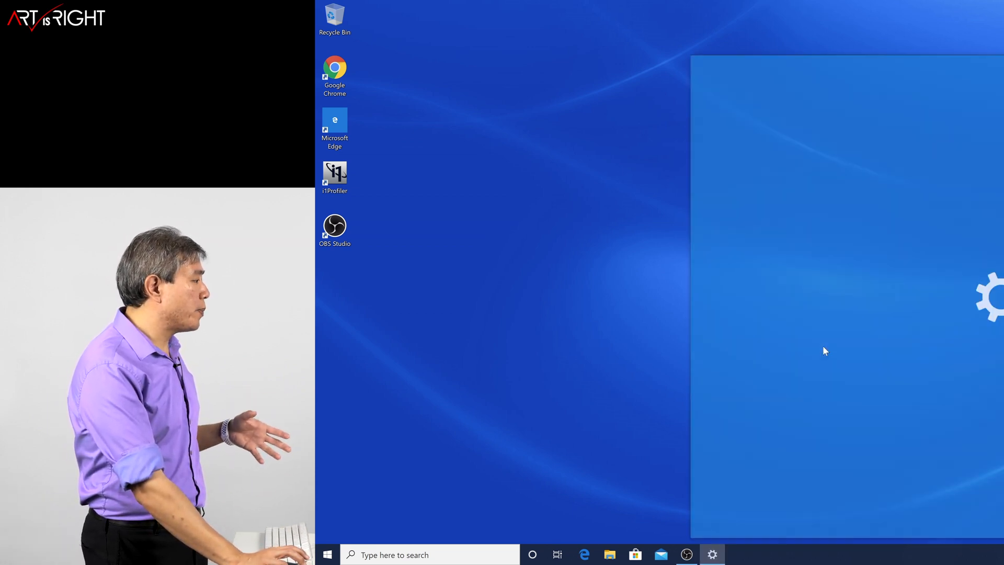
click(712, 554)
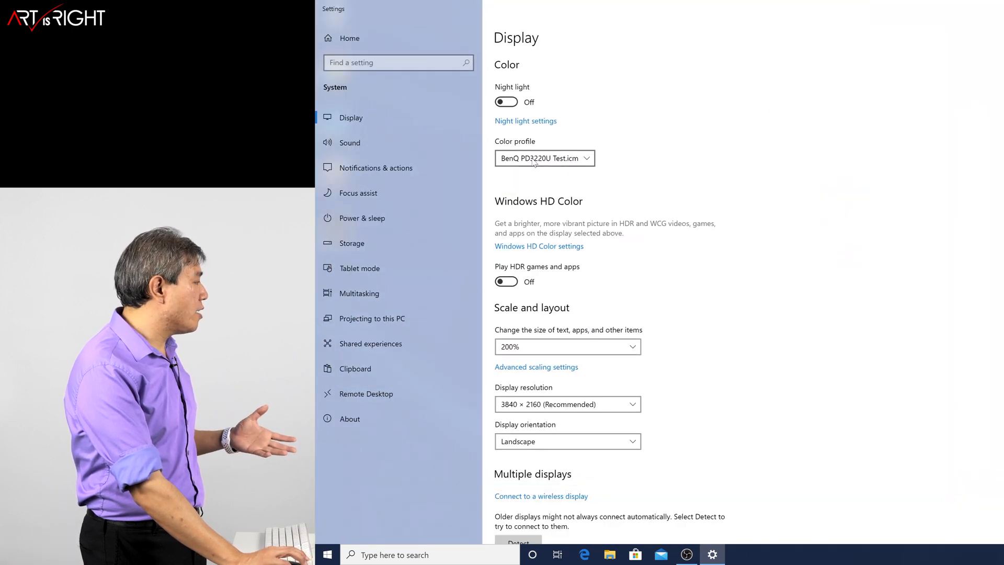
scroll(down, 3)
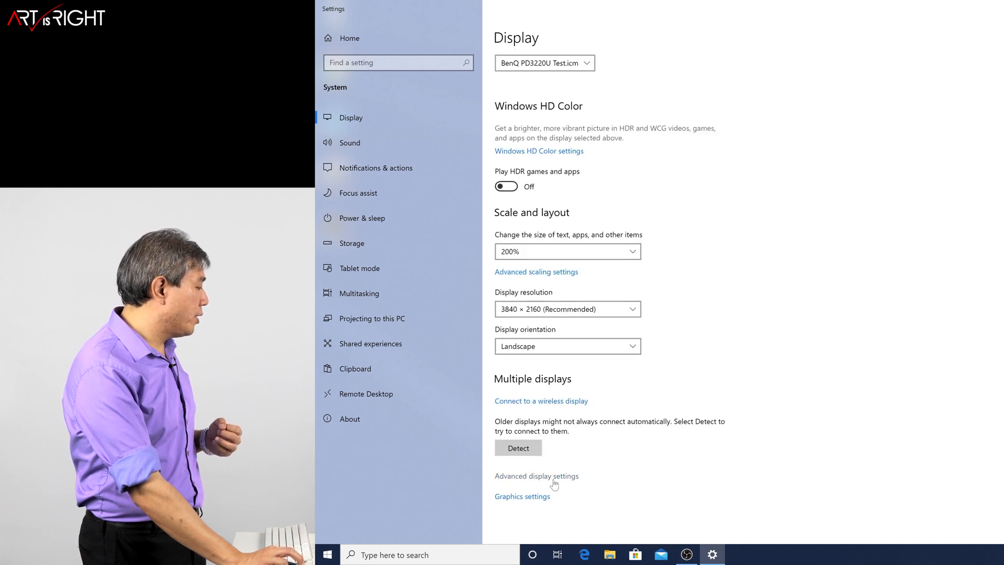
click(536, 476)
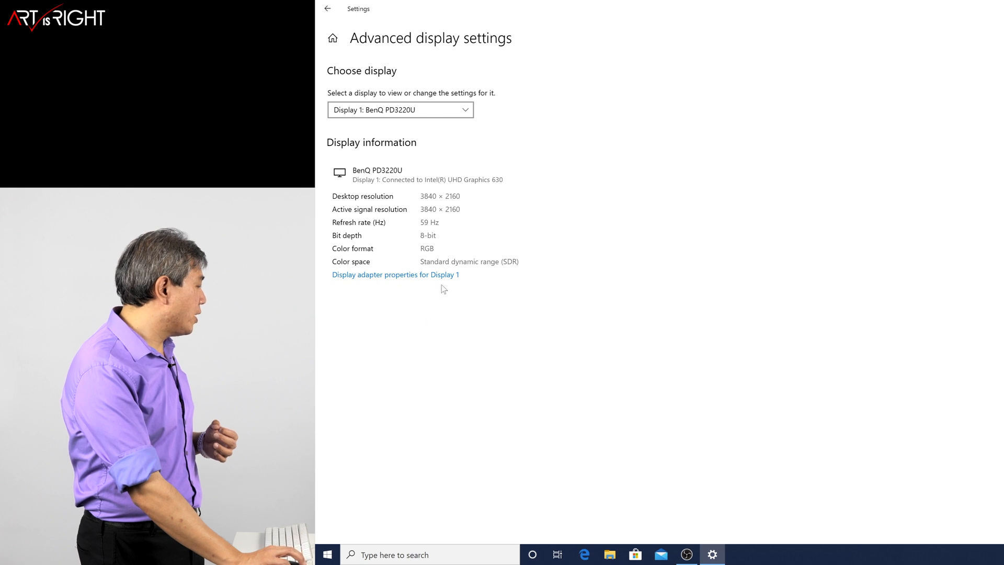
Open Display 1 adapter properties to reach Color Management for the BenQ PD3220U
click(395, 274)
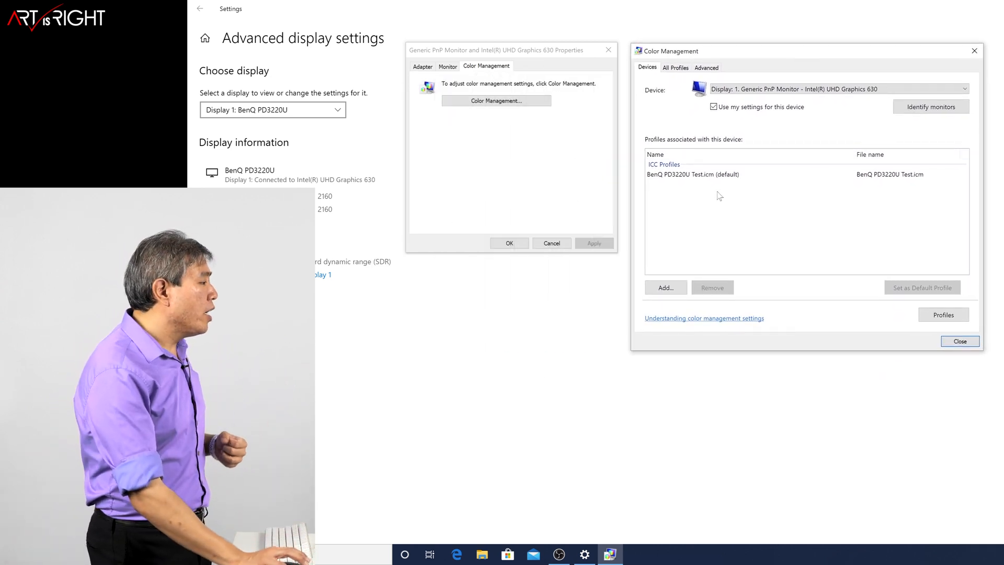
Add the sRGB IEC61966-2.1 profile to the display's associated profiles
click(664, 287)
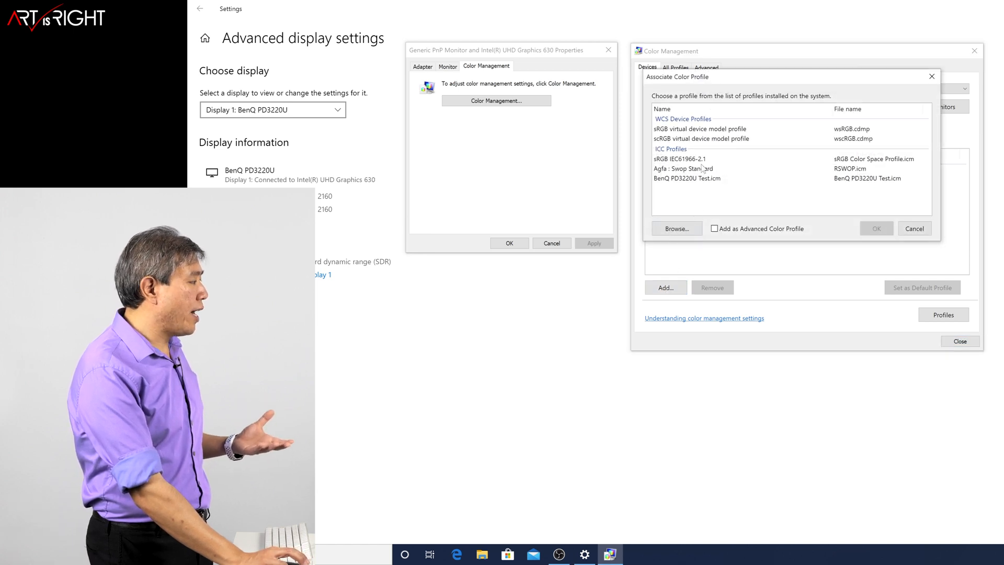
click(679, 159)
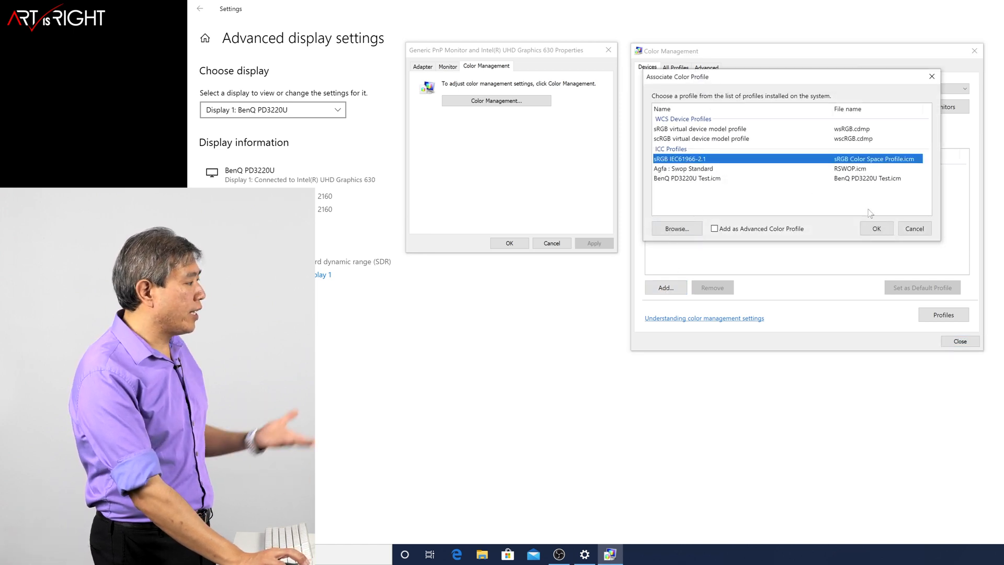
click(876, 229)
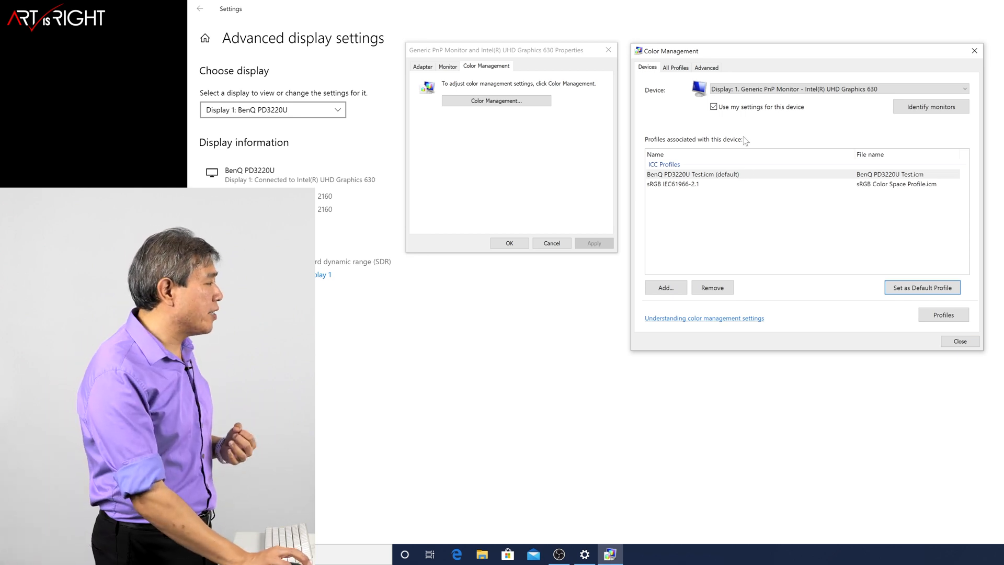
click(713, 106)
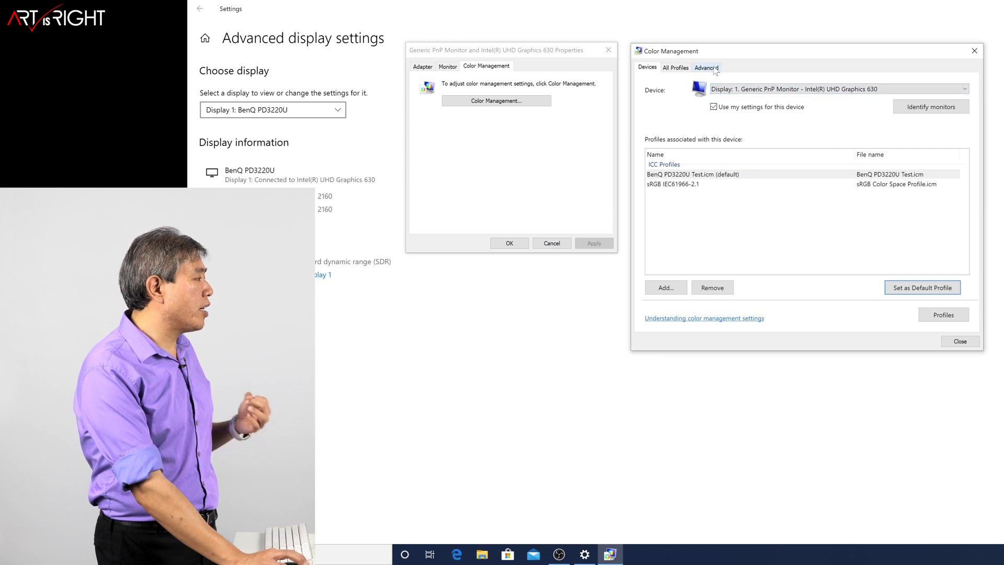
Switch to the Advanced tab to view the colour system defaults
click(706, 67)
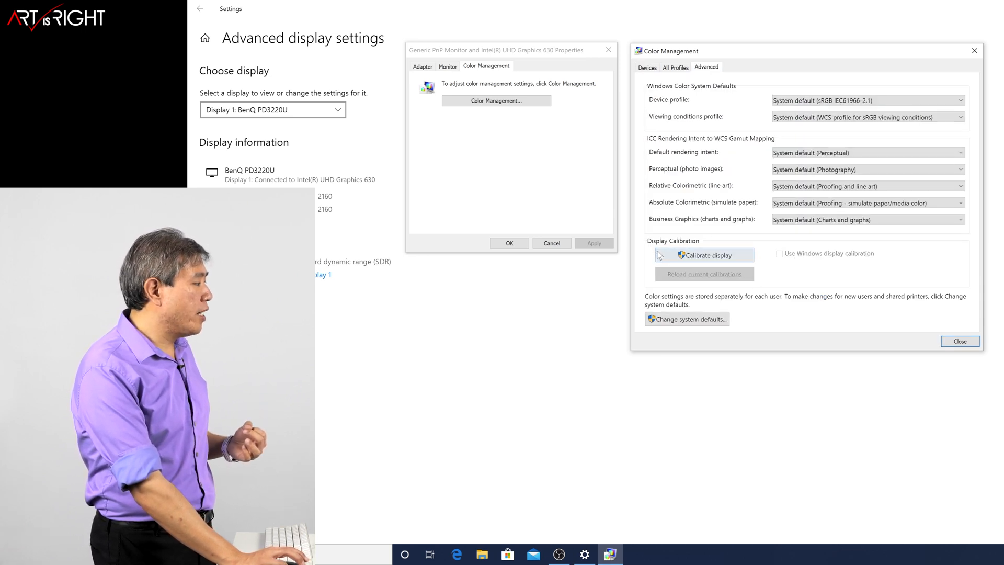
mouse_move(784, 262)
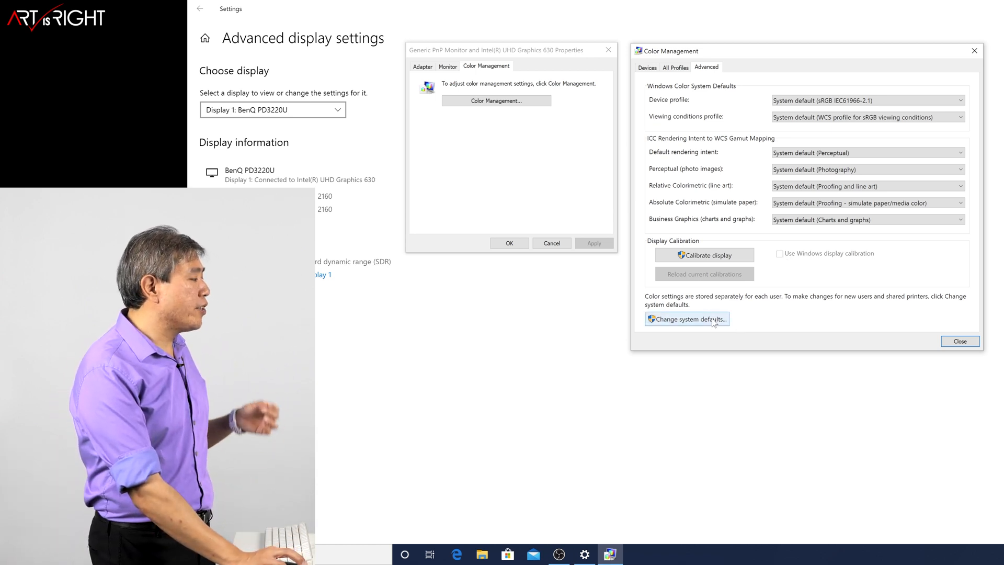
Enable 'Use Windows display calibration' under Change system defaults, Advanced tab
click(687, 319)
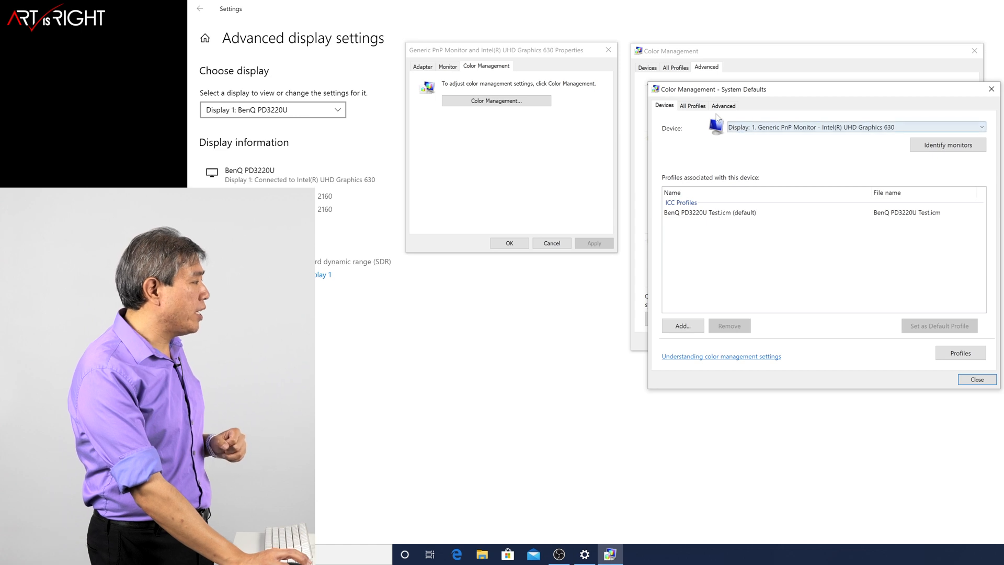
click(722, 105)
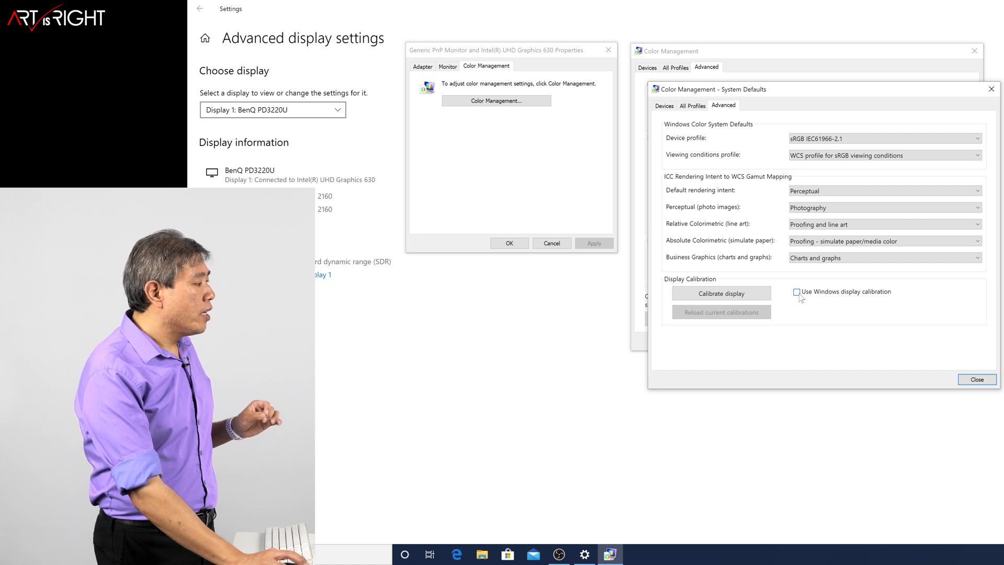
click(796, 292)
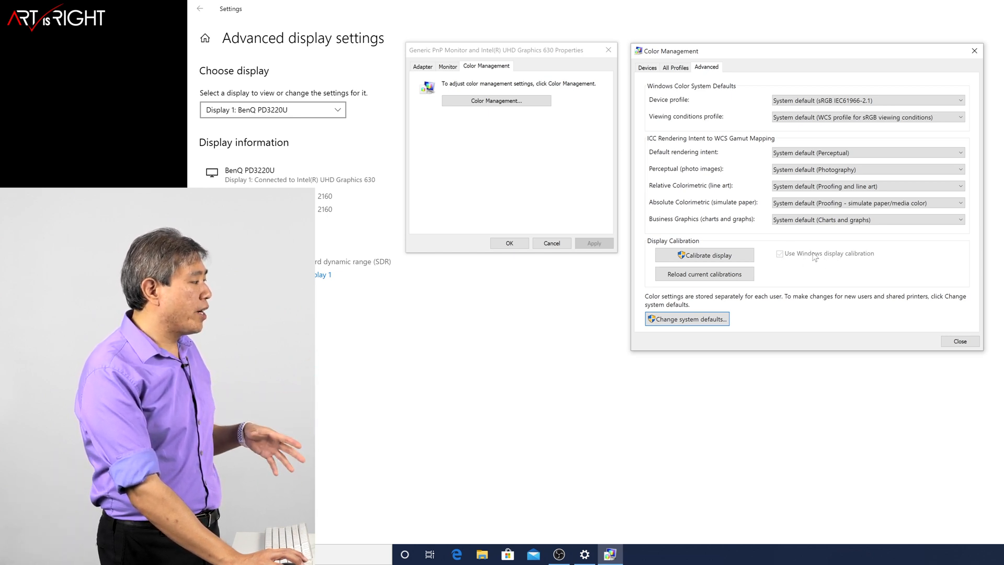
mouse_move(784, 261)
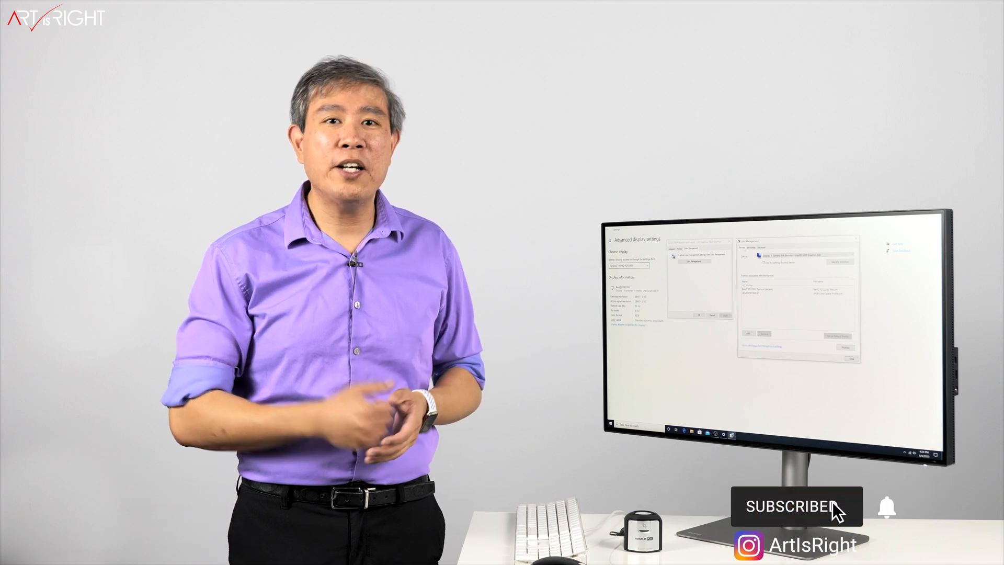
click(796, 505)
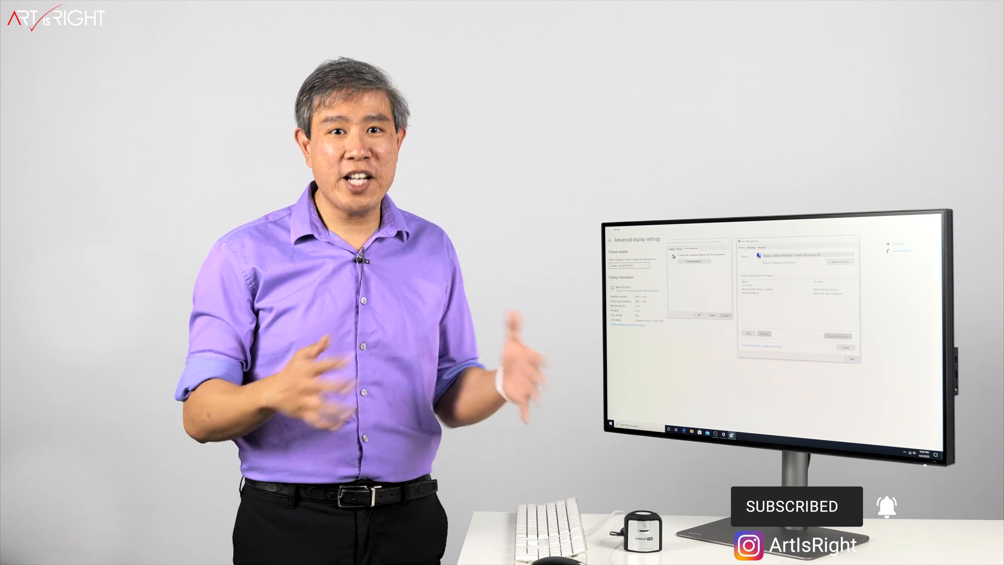